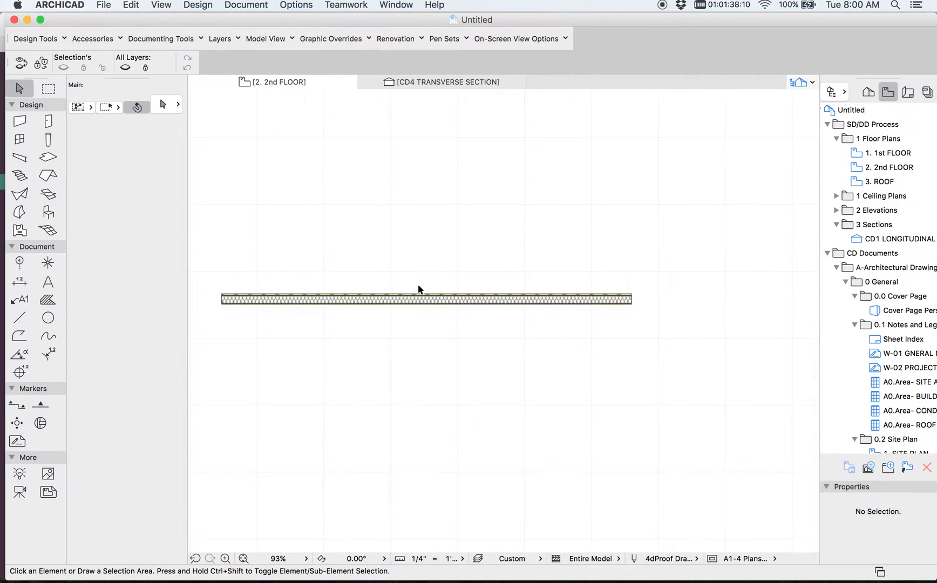
Step: Open the 3. ROOF story plan and trace the story below as a ghost reference
click(425, 298)
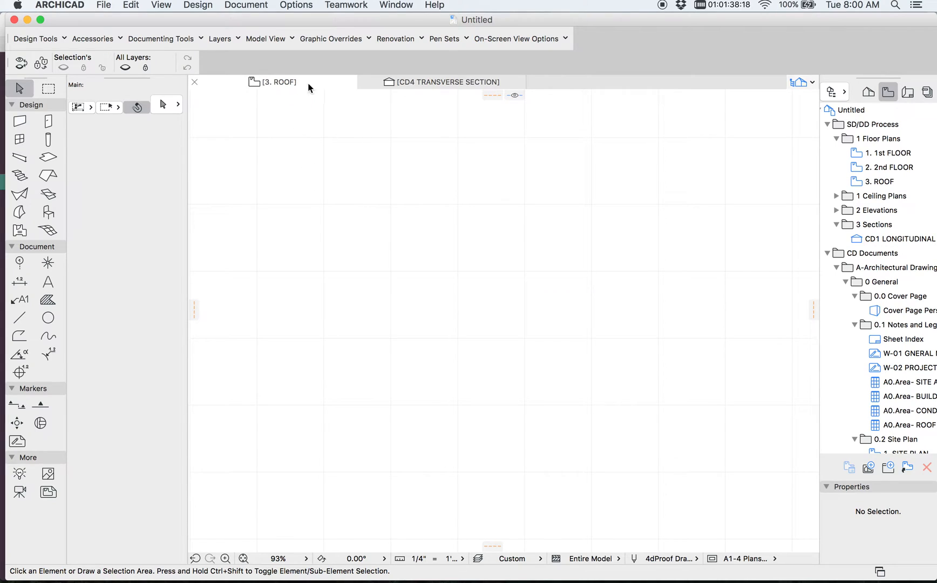
click(160, 4)
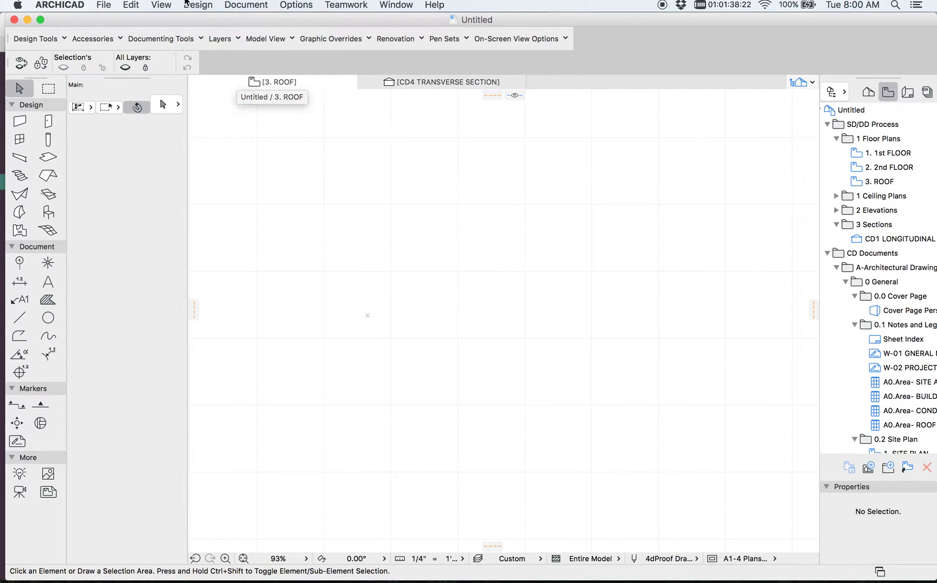
click(161, 4)
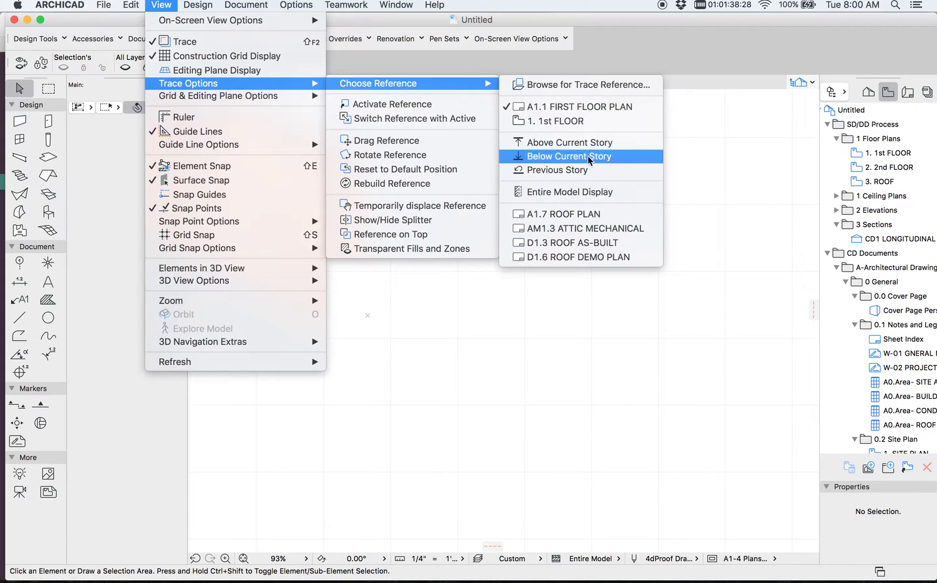
click(568, 156)
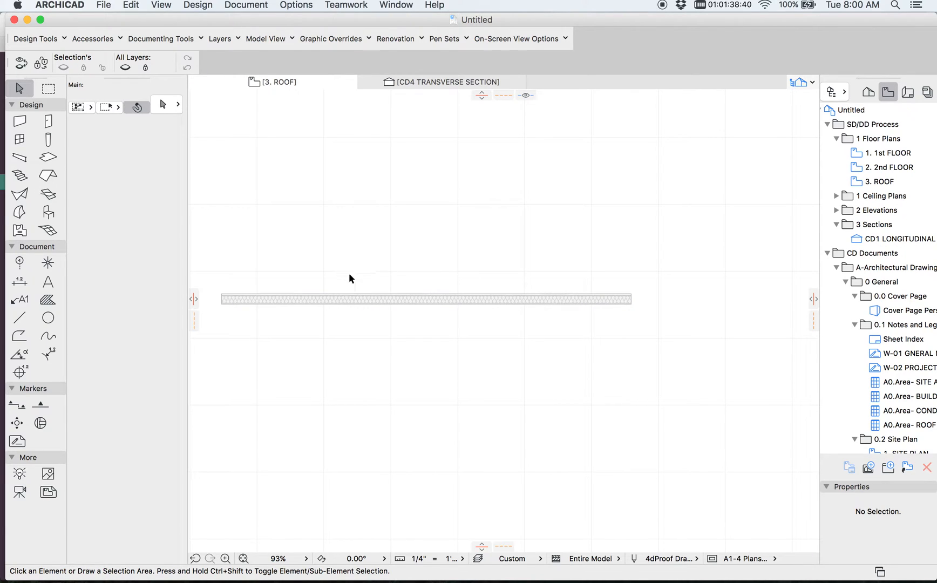
Step: Place a single-plane roof with its pivot line along the traced wall edge
click(48, 175)
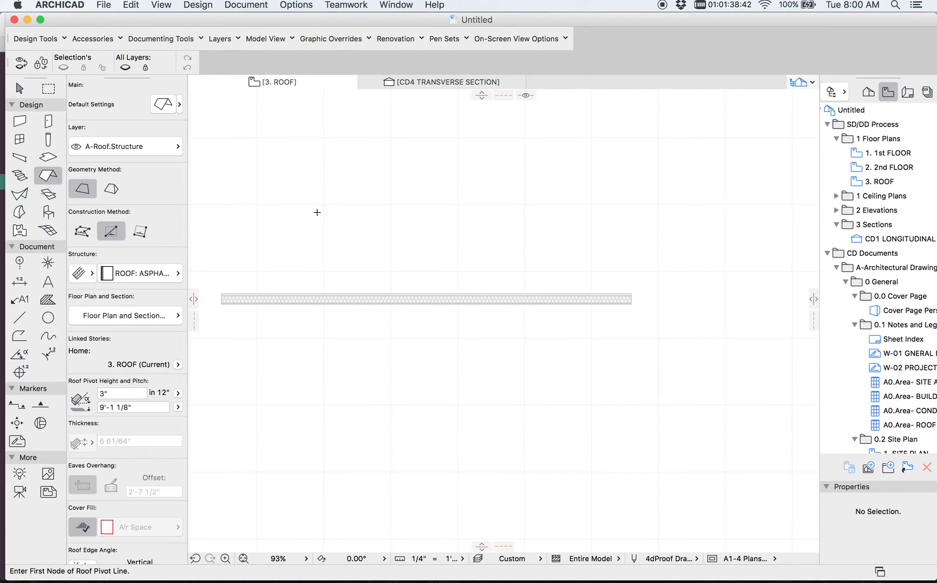
mouse_move(314, 284)
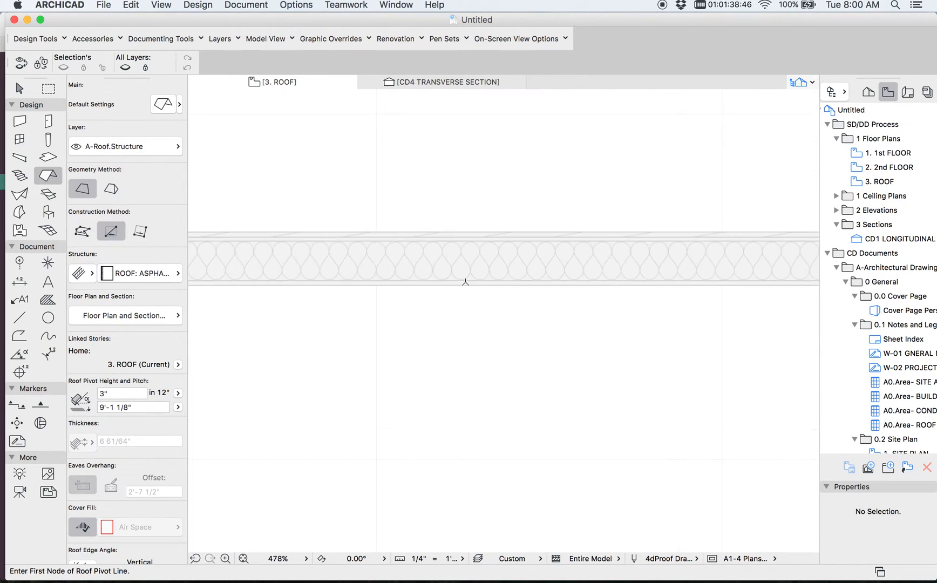
click(353, 280)
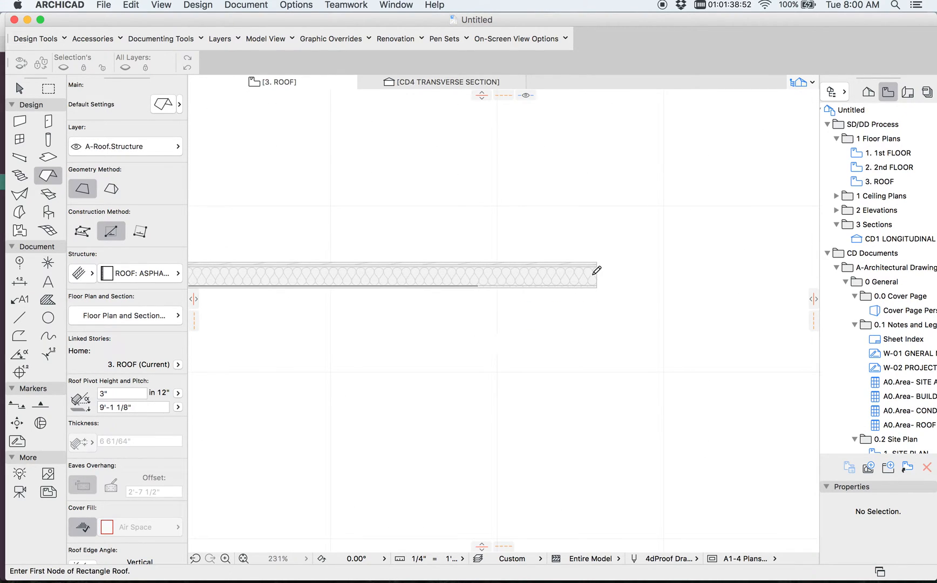
scroll(down, 3)
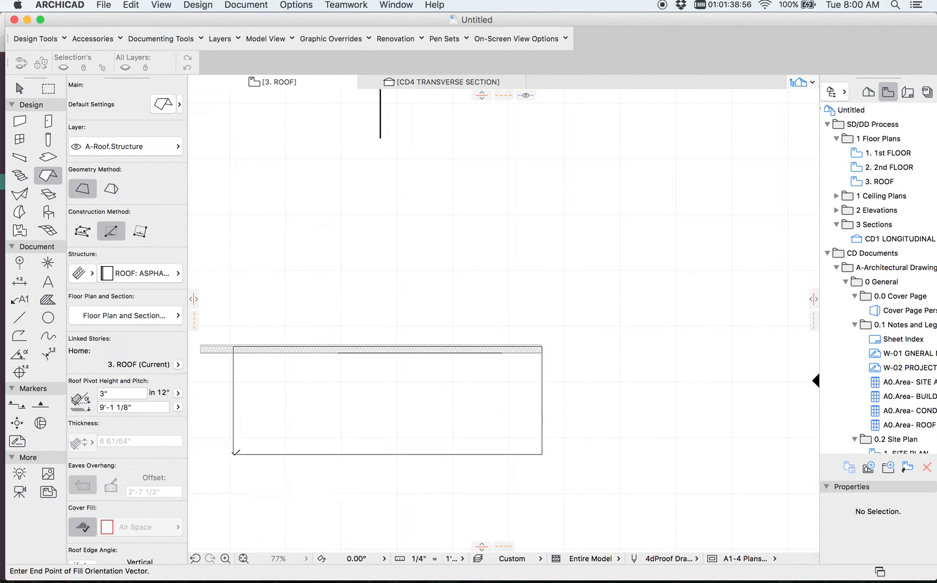
right_click(405, 431)
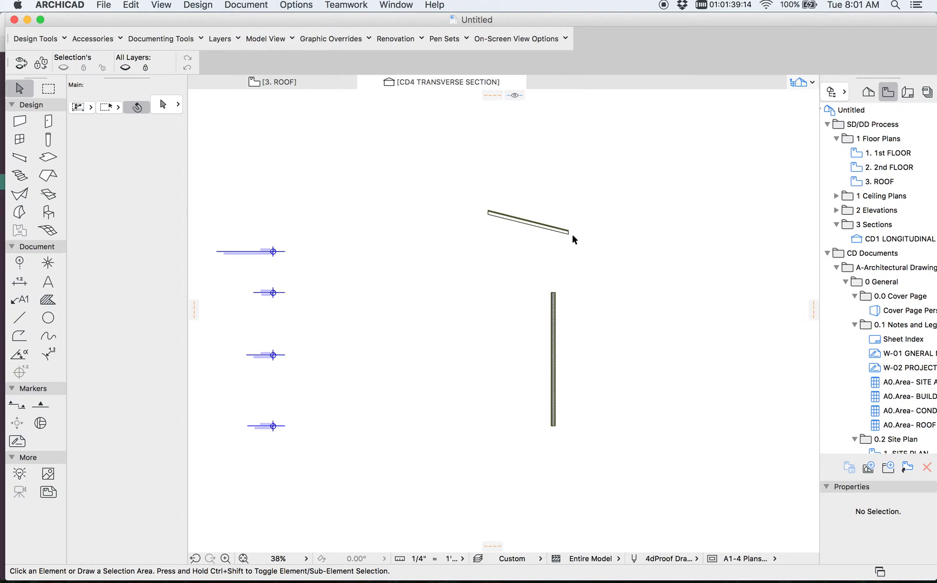
Step: Select the roof and wall in section and trim the wall to the roof's underside
click(525, 225)
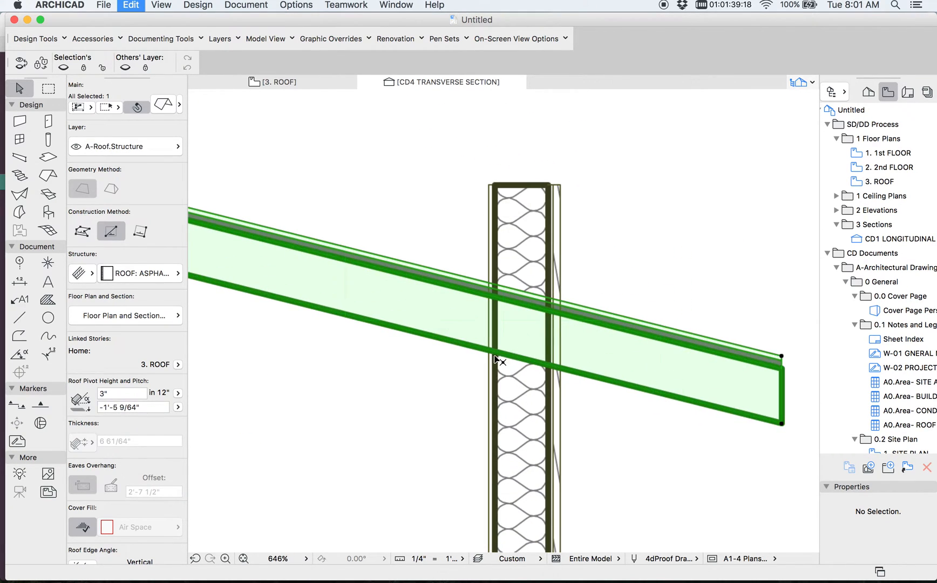
double_click(496, 358)
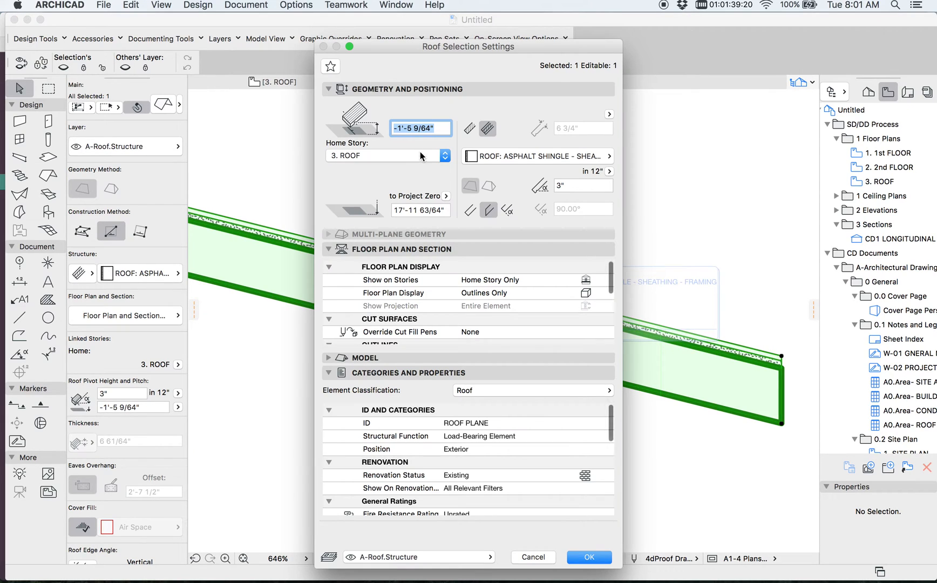
click(588, 557)
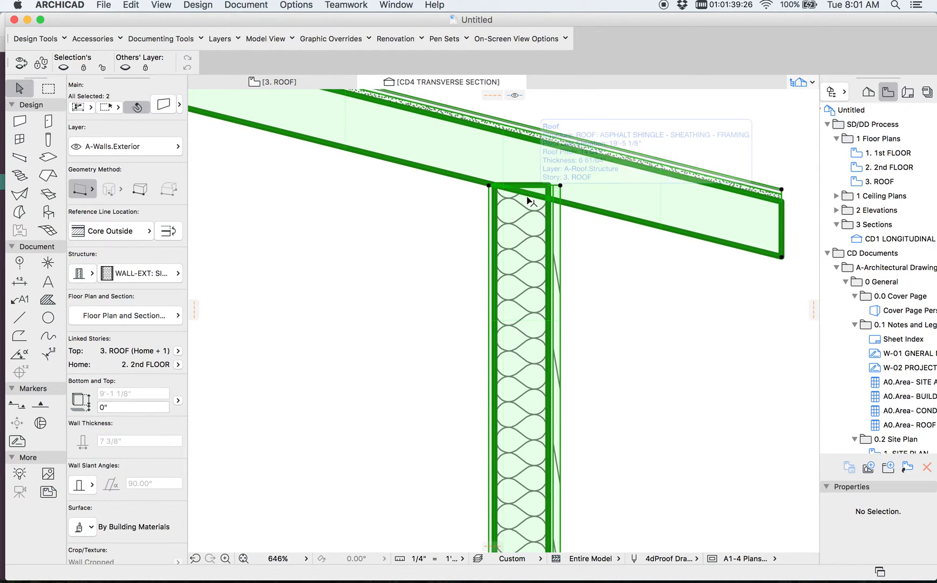
right_click(528, 201)
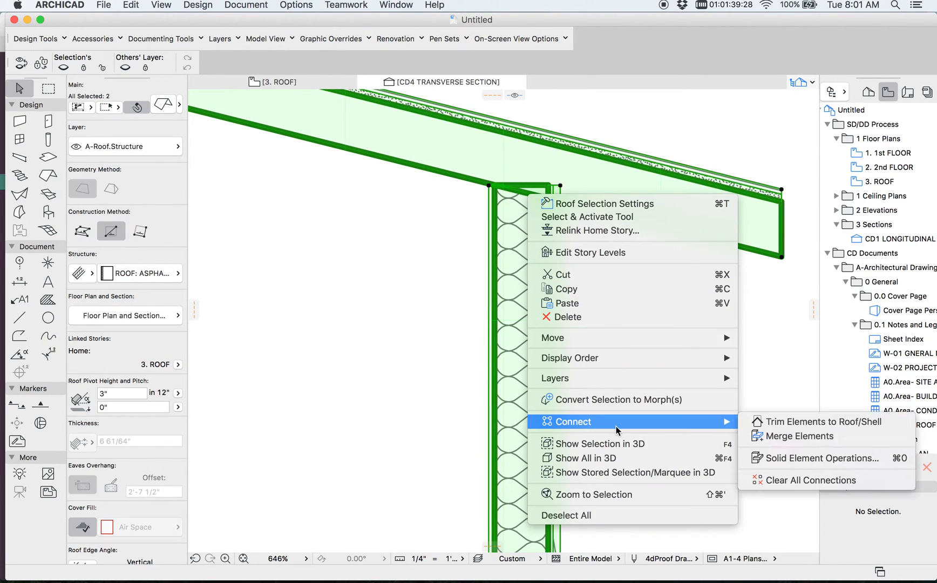
click(797, 436)
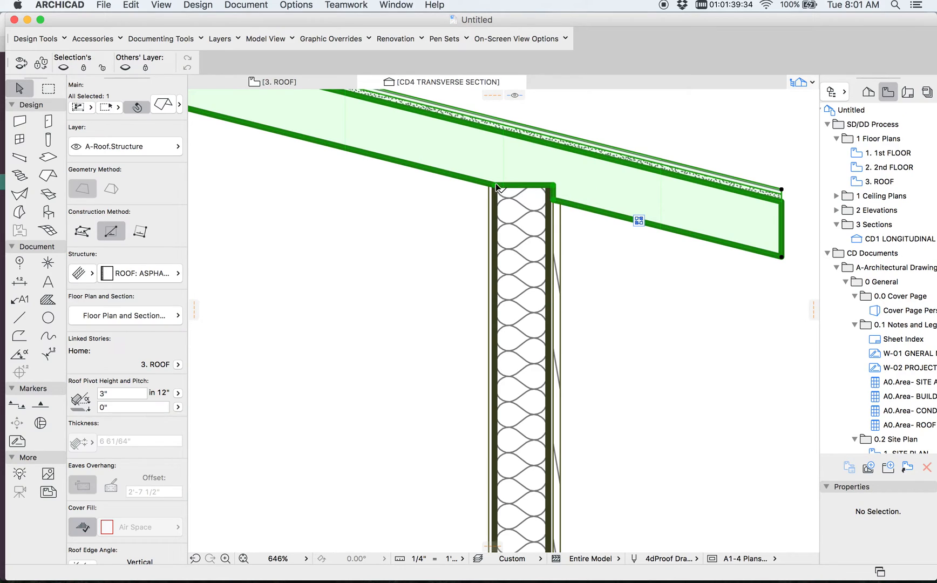
Step: Set the roof to 0" story offset with a 6 in 12 pitch and confirm the value
double_click(639, 220)
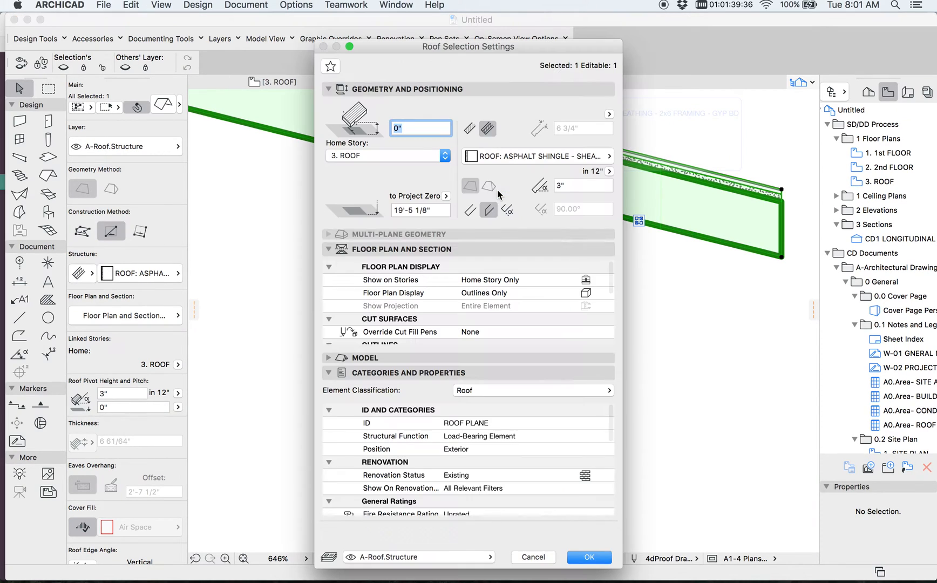
click(582, 185)
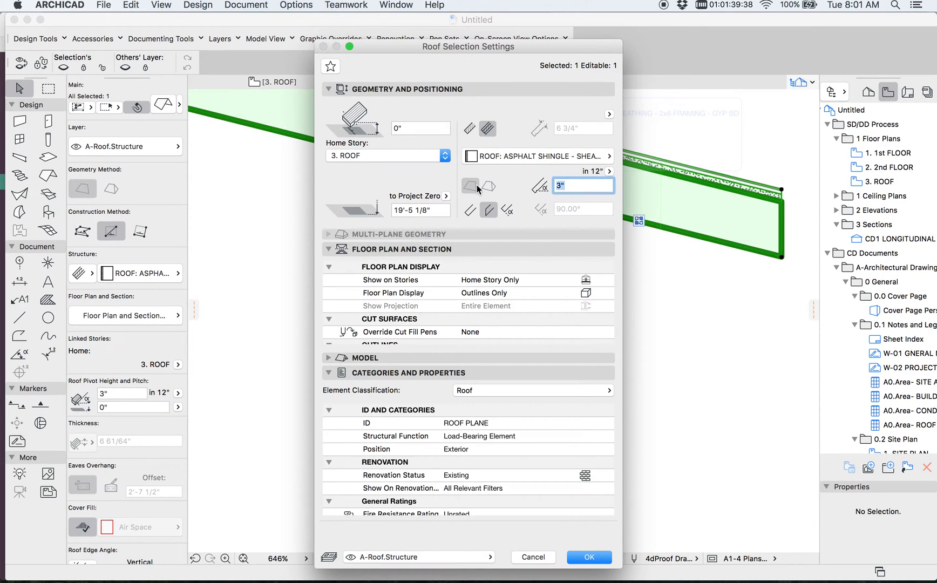
click(587, 557)
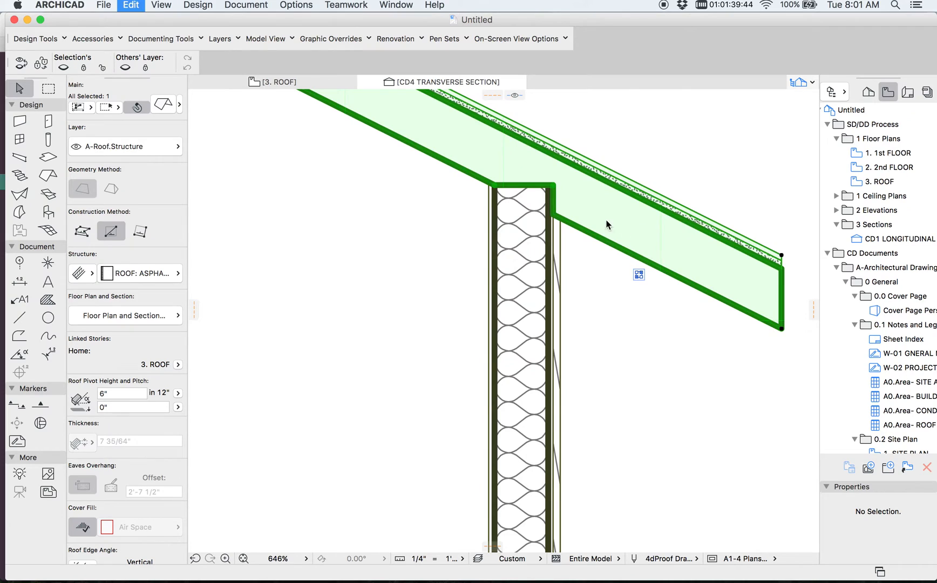
double_click(606, 225)
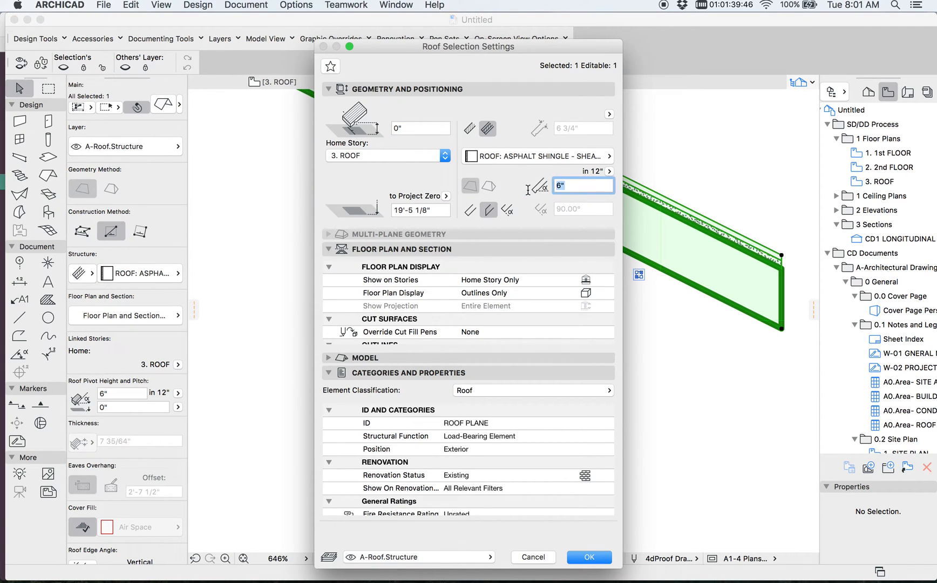
click(587, 556)
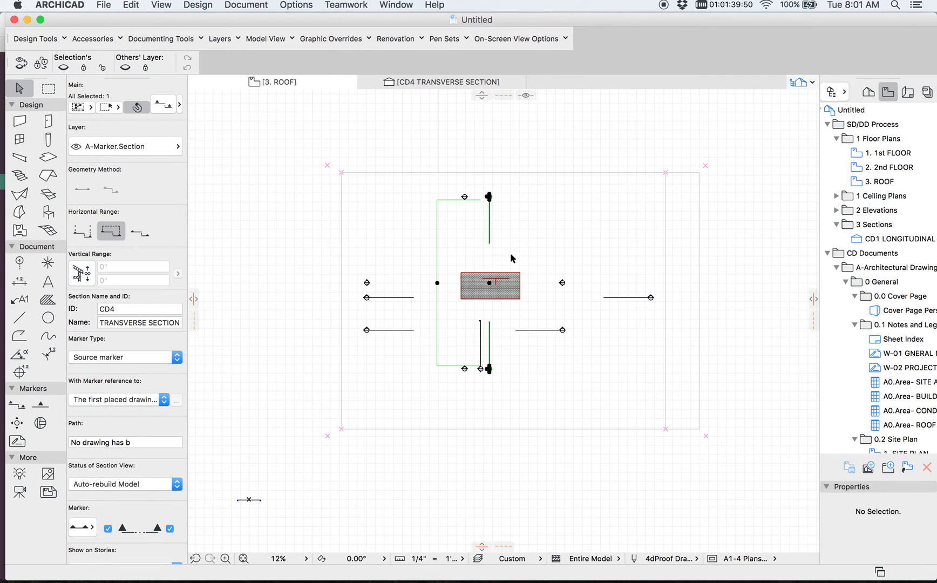
Step: Draw a gable-end polywall starting from the existing wall corner on the roof story
click(278, 82)
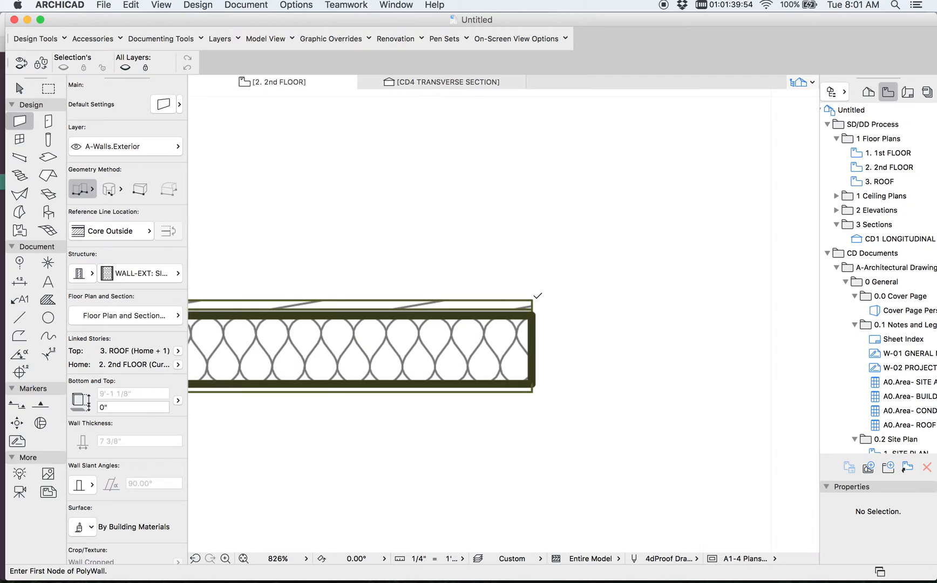
click(531, 313)
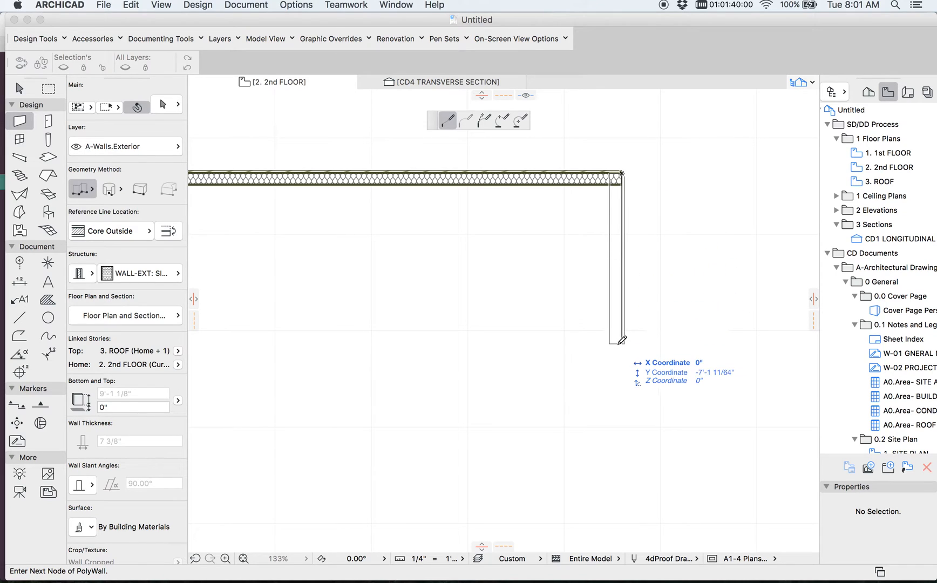
click(621, 338)
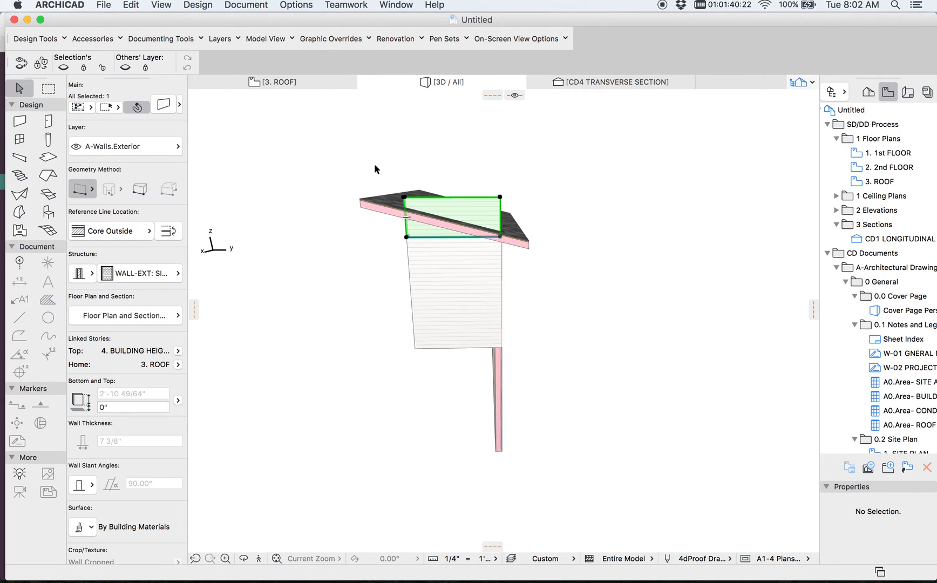
Step: Subtract the roof from the gable wall with upward extrusion, then return to the 3. ROOF plan
click(434, 4)
text(solid)
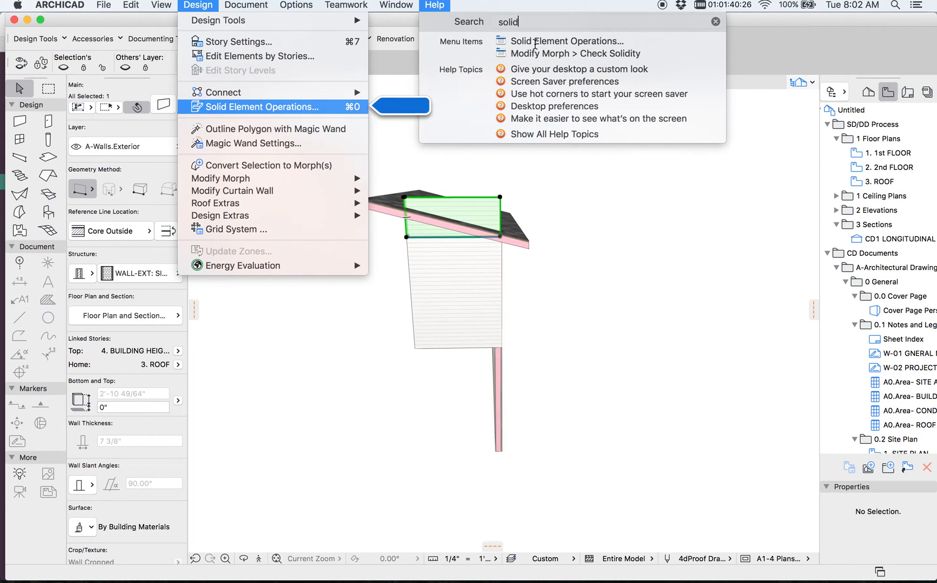
click(260, 107)
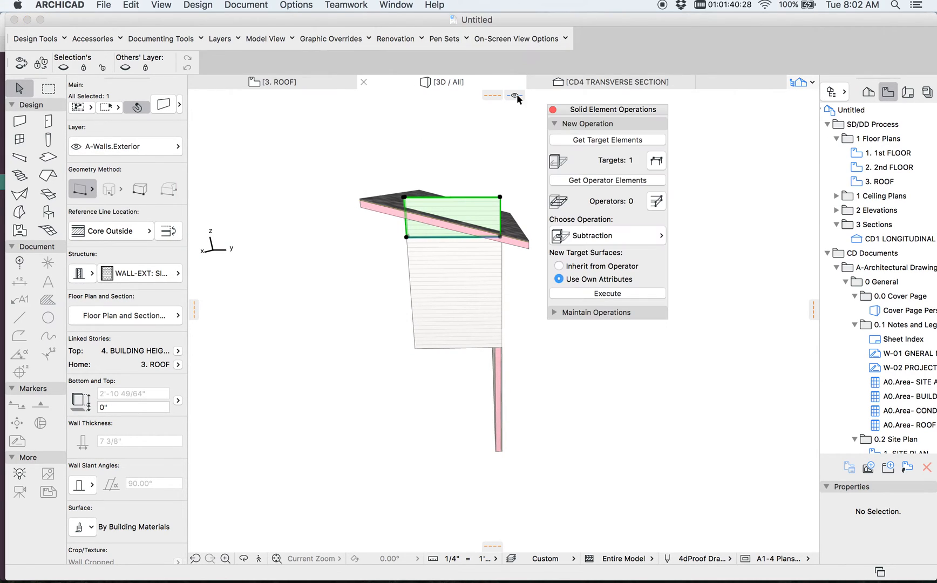
click(454, 210)
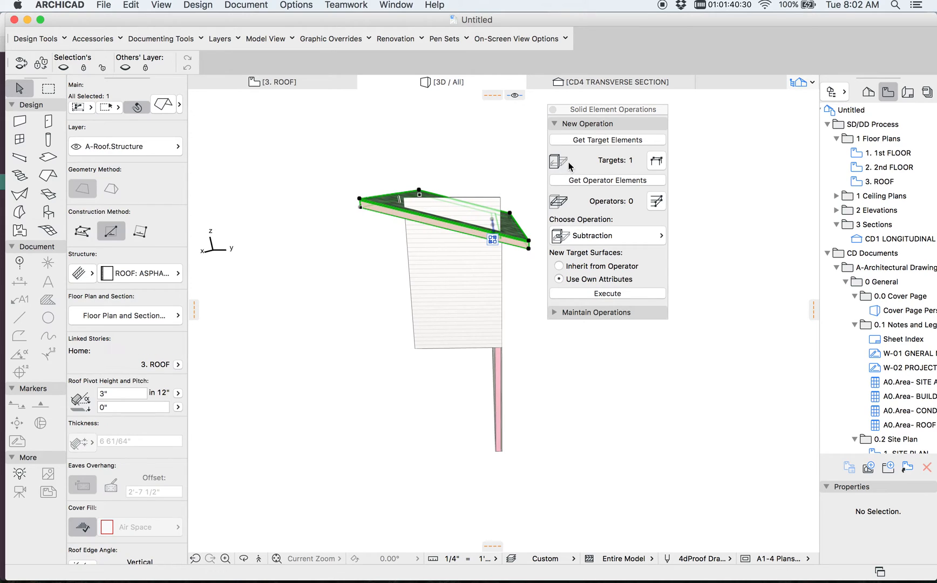
click(605, 235)
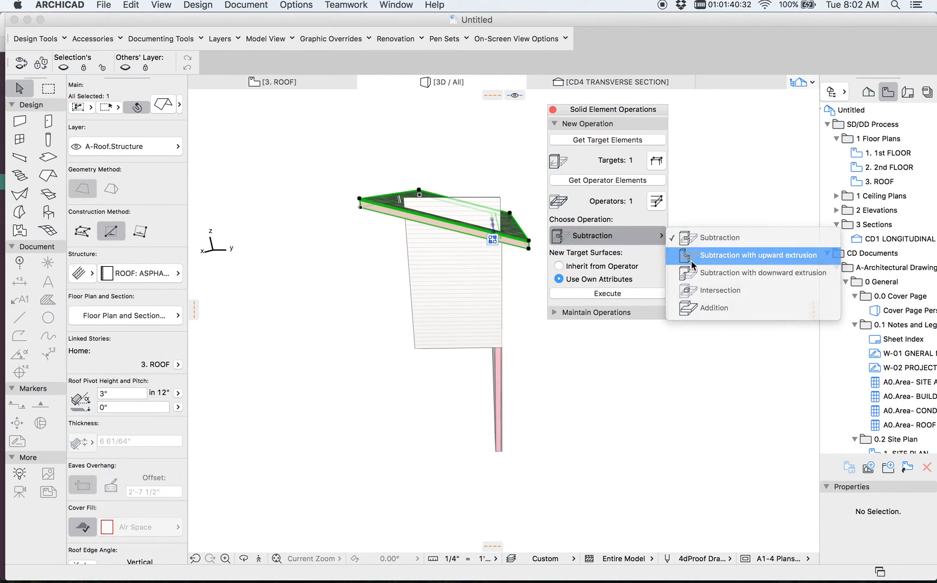
click(757, 255)
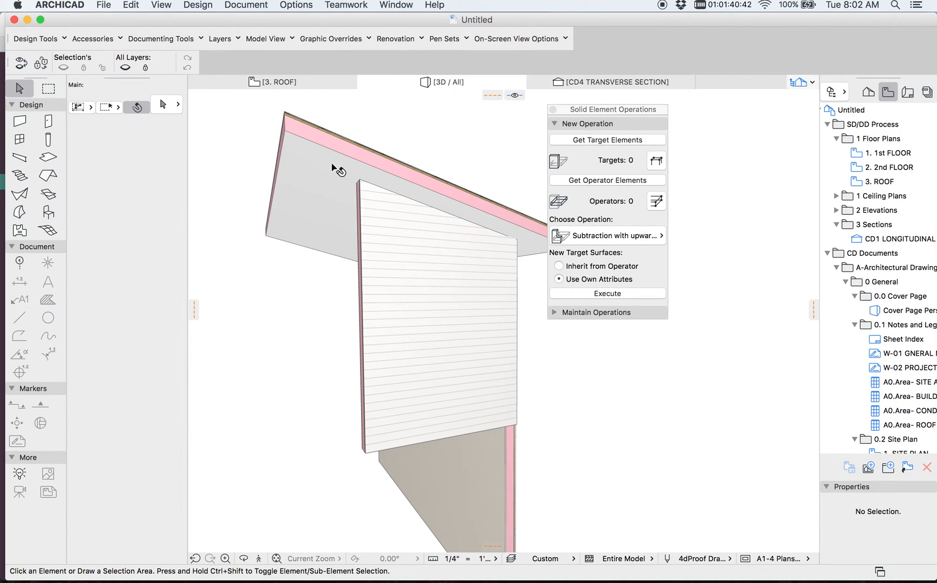
click(419, 203)
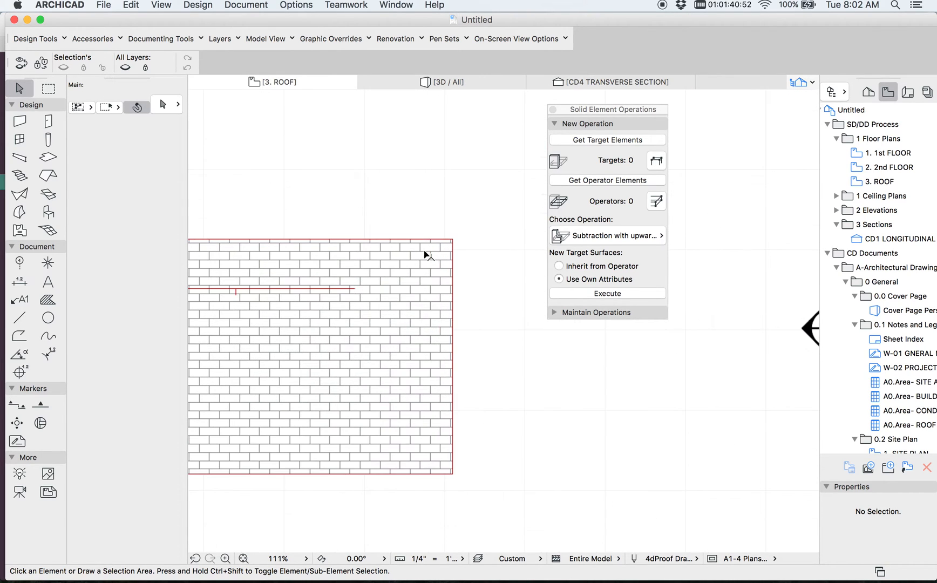
Step: Set beam defaults to 1.5" wide Wood: Trim on the A-Trim.Exterior layer
click(20, 158)
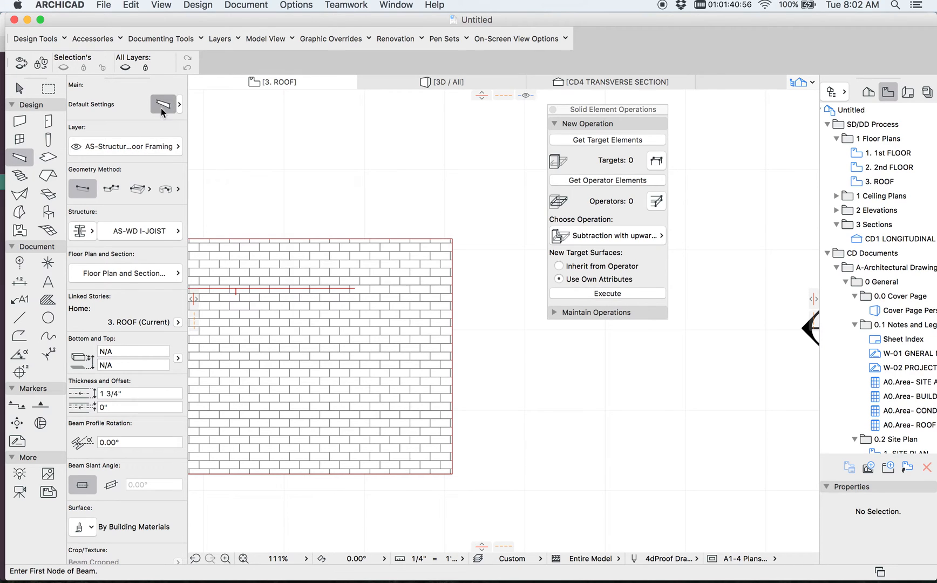
click(163, 103)
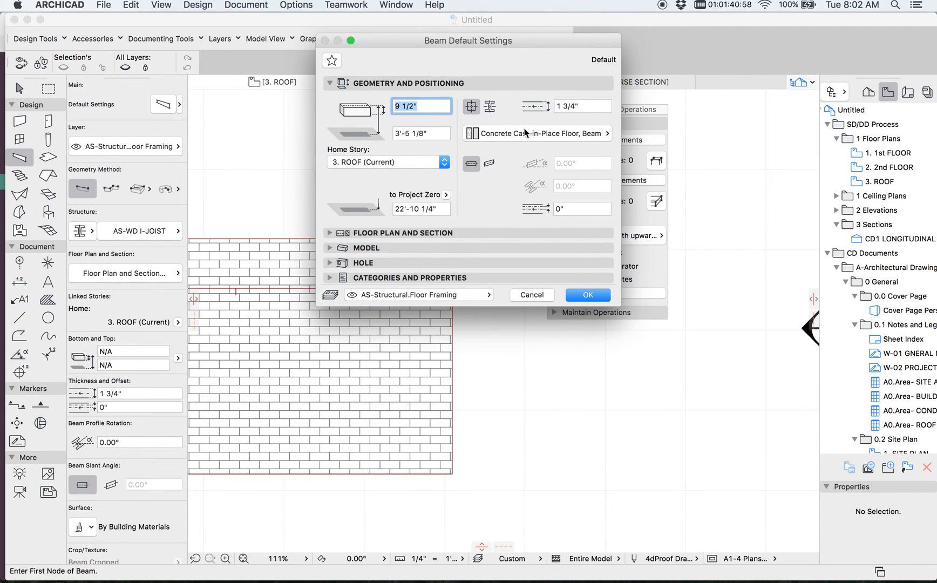
click(534, 134)
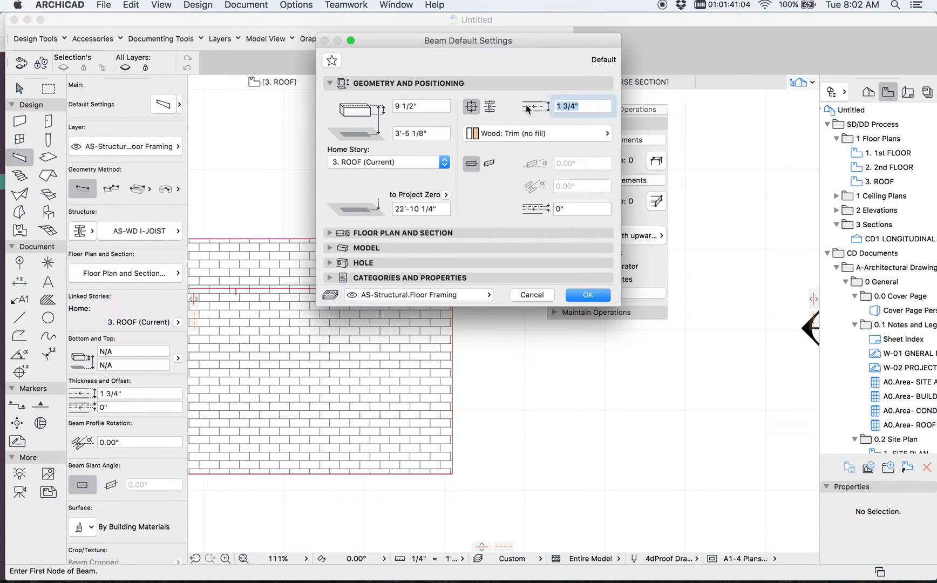
text(1.5")
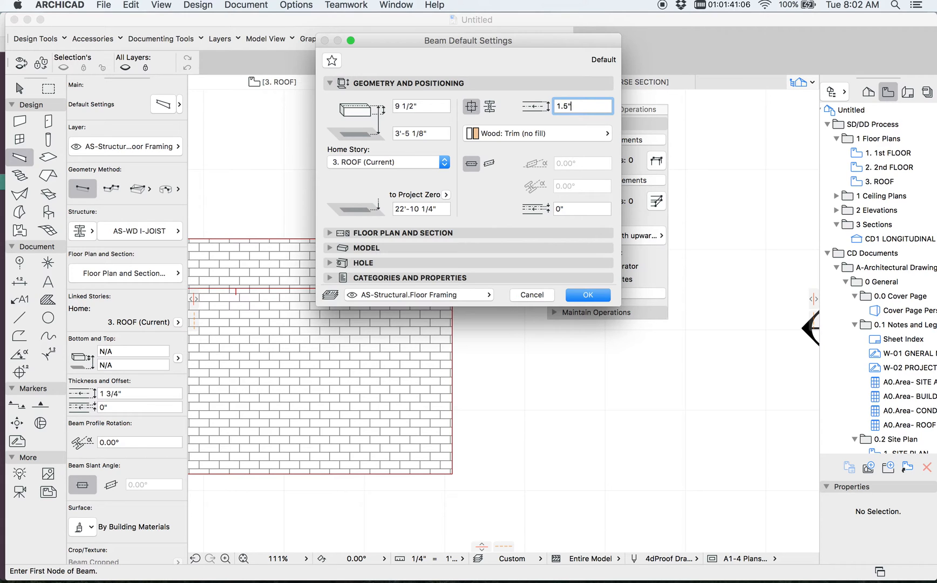
click(419, 294)
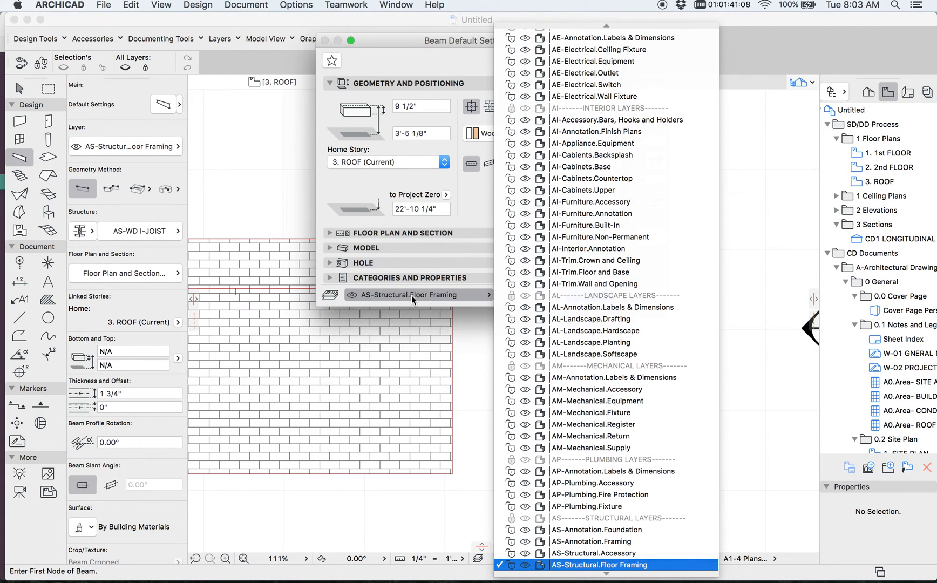
click(592, 213)
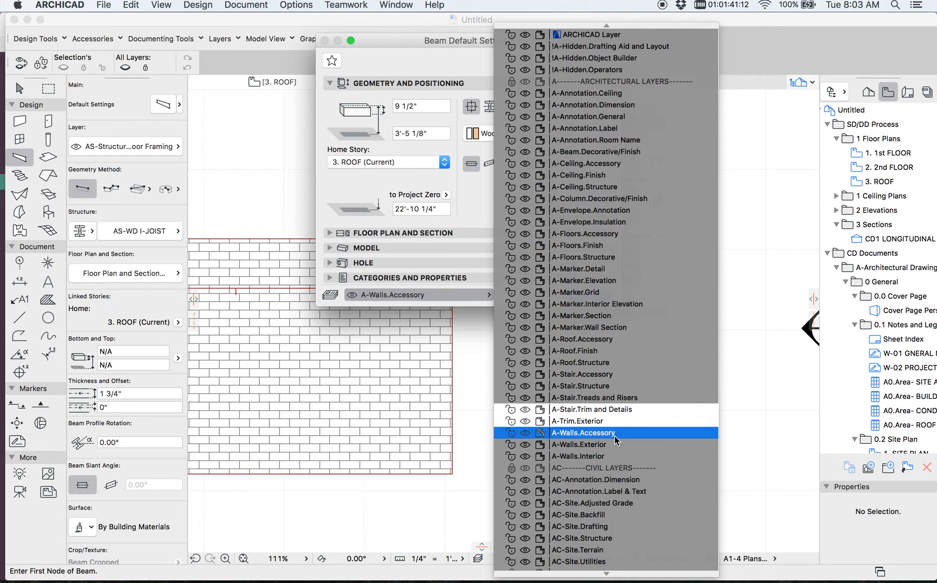
click(591, 420)
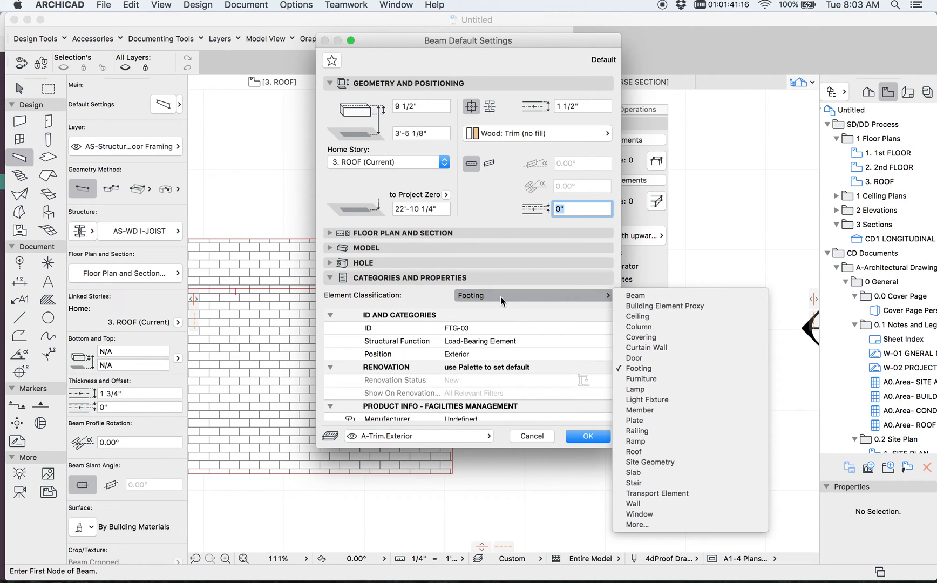
mouse_move(638, 368)
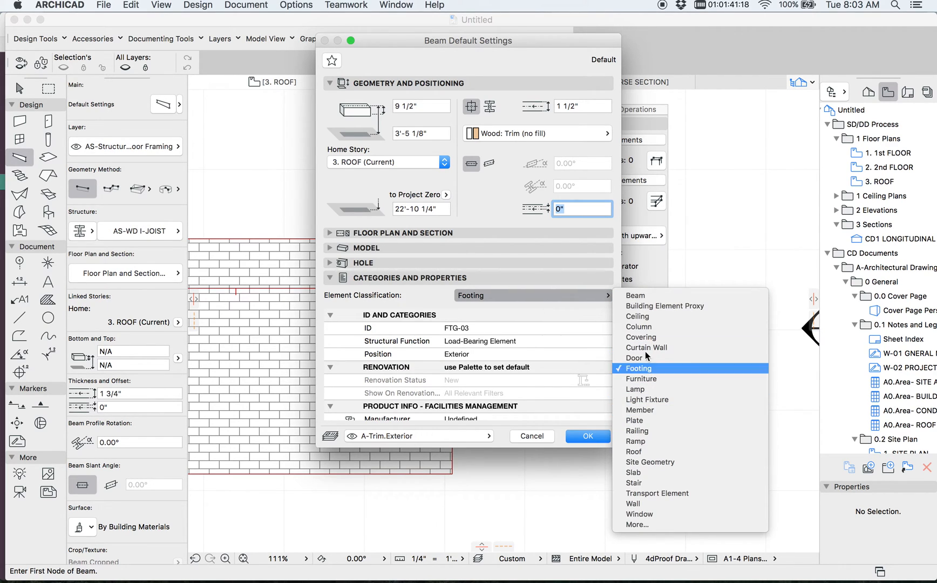
Step: Classify default beams as Covering with ID 'Barge Rafter' and confirm
click(640, 337)
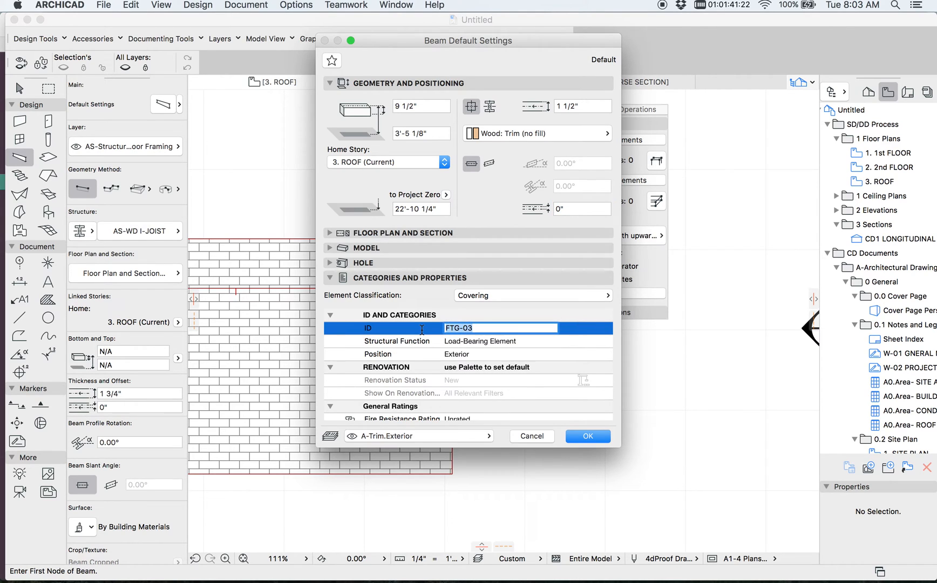
text(Barge Rafte)
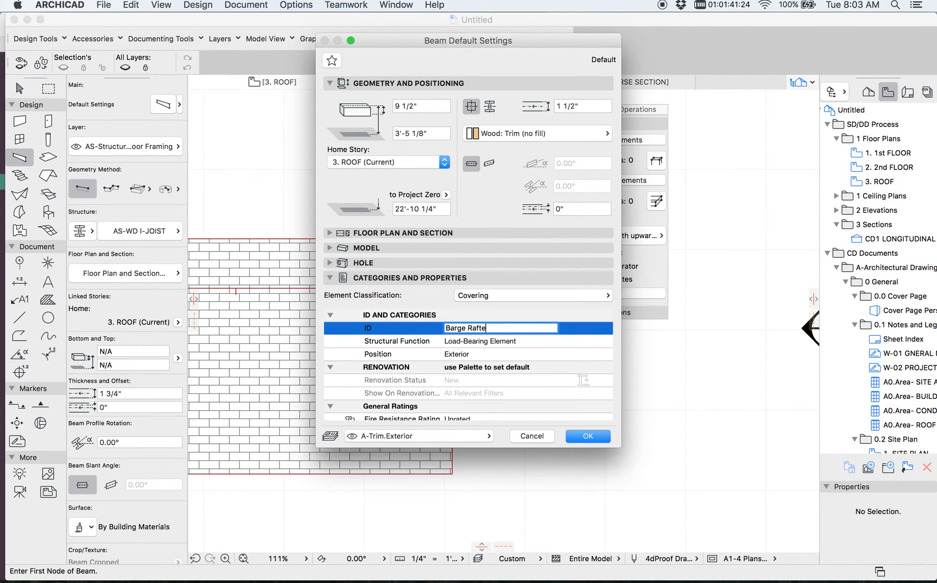
click(585, 436)
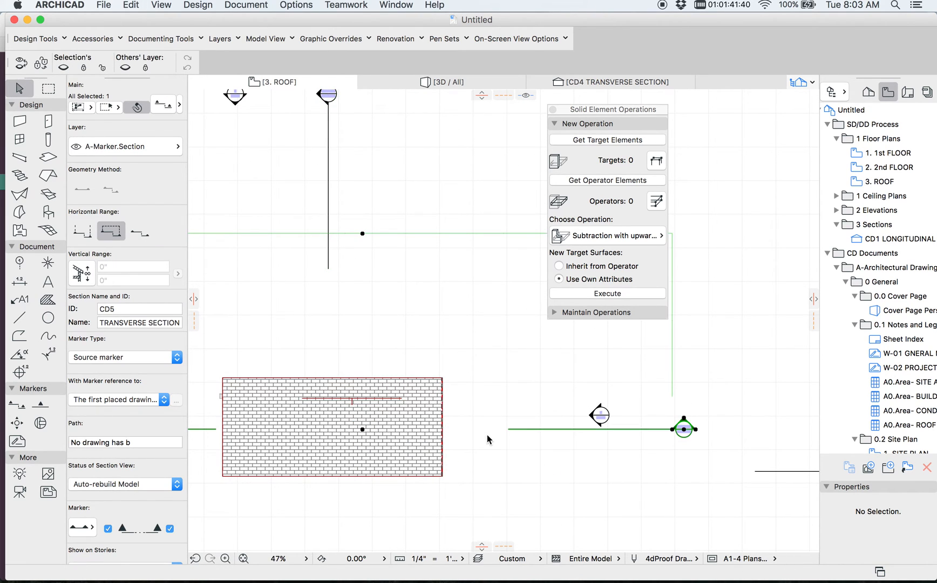
mouse_move(544, 494)
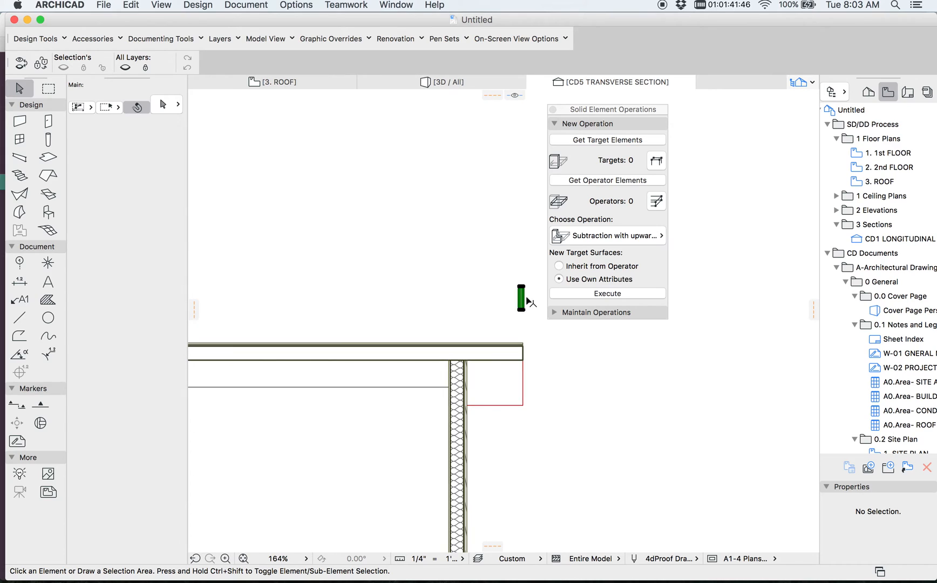
Step: Cut the barge rafter under the roof using subtraction with downward extrusion
click(520, 299)
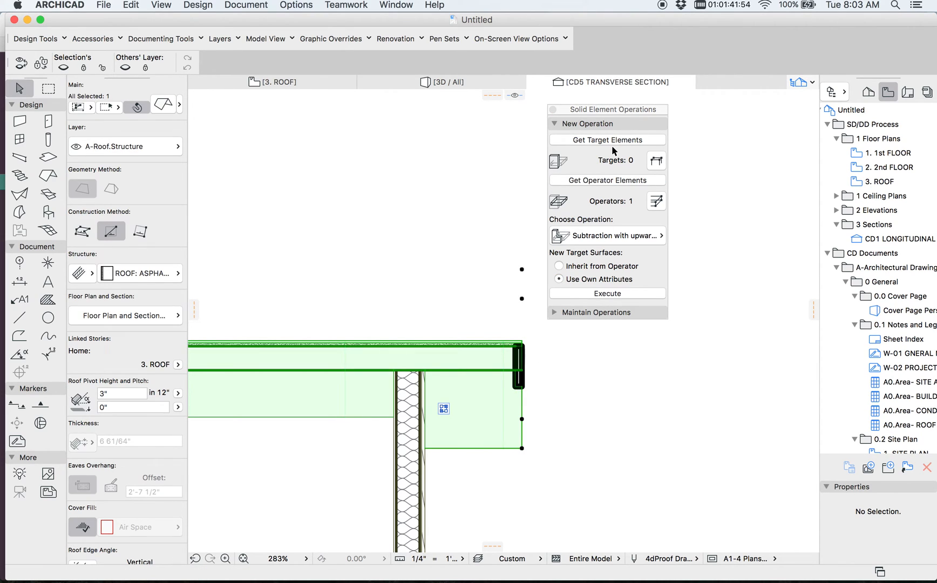
click(605, 235)
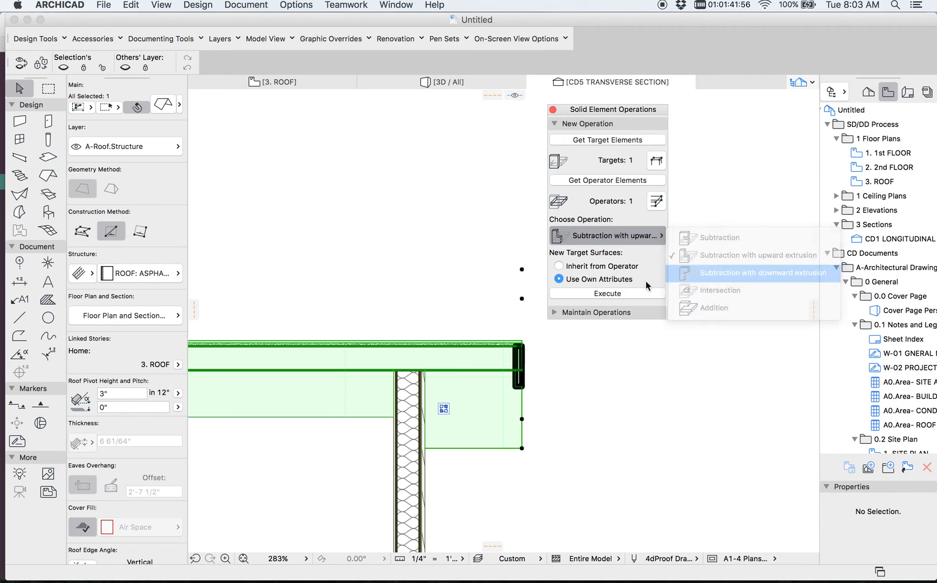
click(762, 273)
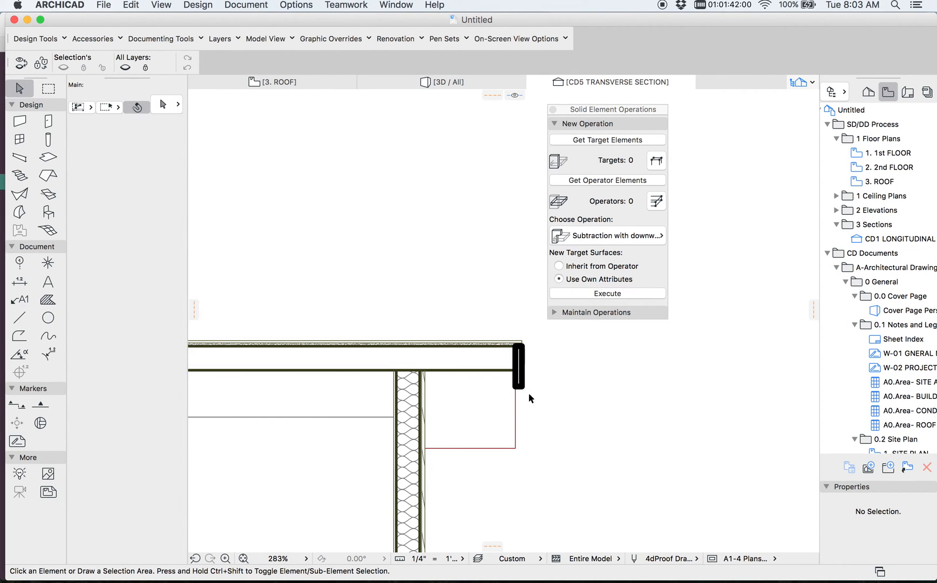
Step: In 3D, raise the rafter's end to the roof edge so it follows the pitch
click(445, 82)
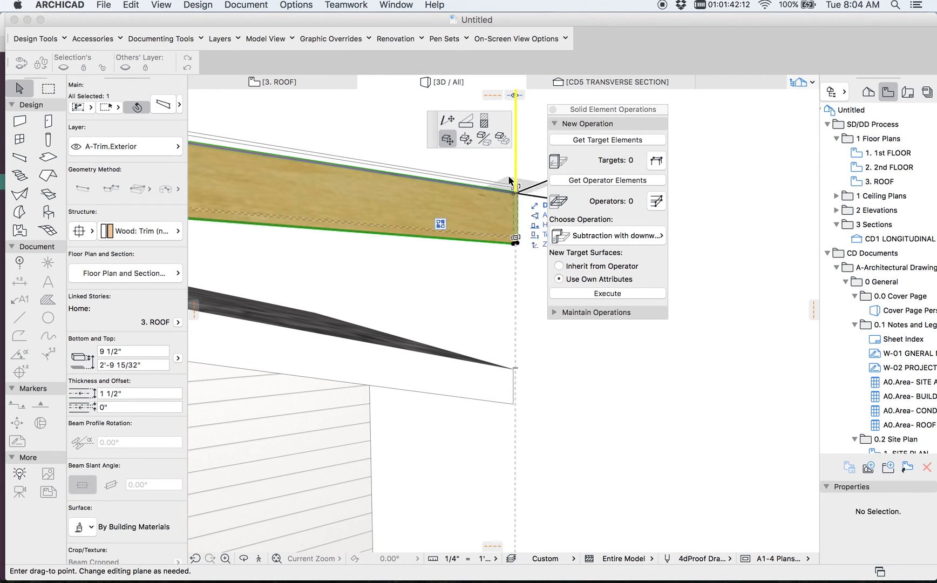
drag(511, 183, 511, 375)
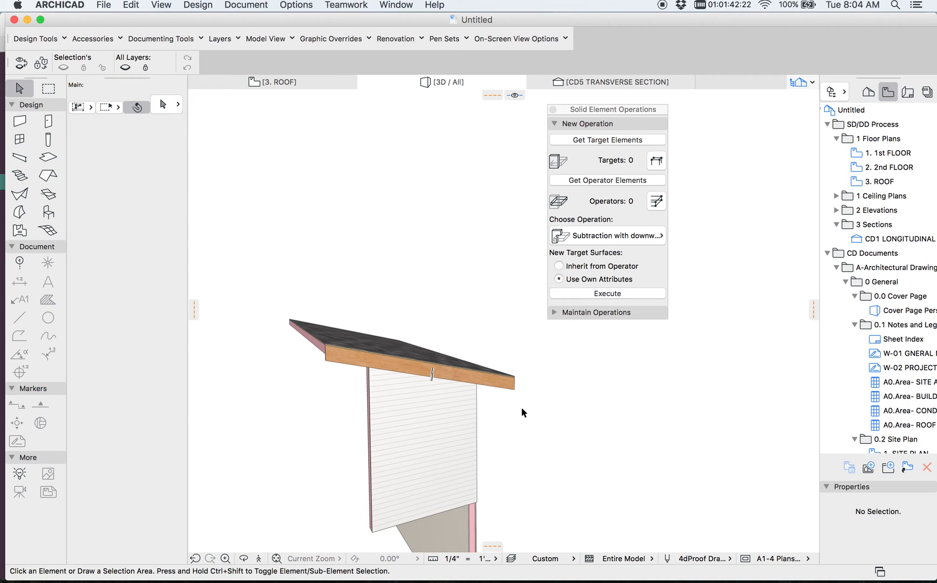
drag(522, 412, 303, 401)
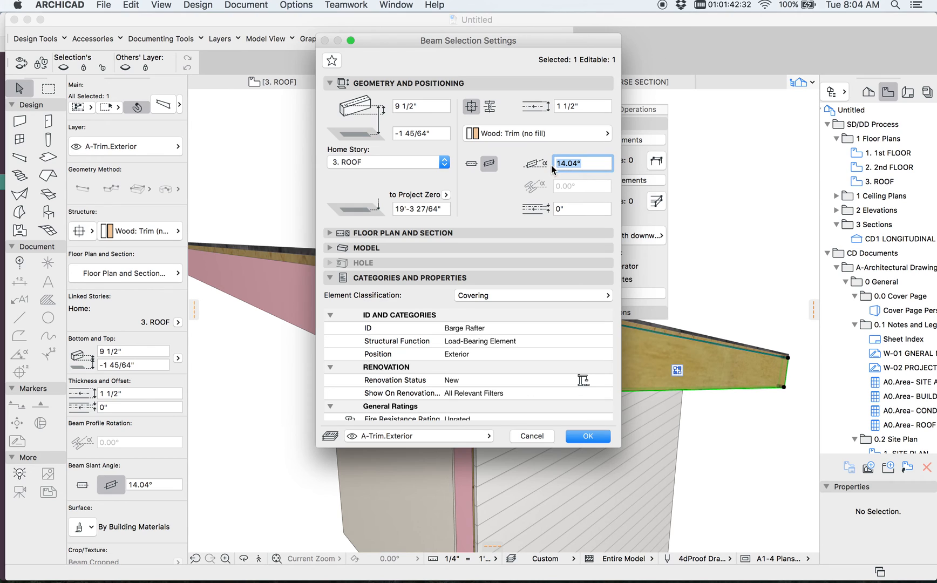
Step: Resize the selected beam to 3 1/2" high and 1" wide as a shadow board
click(587, 436)
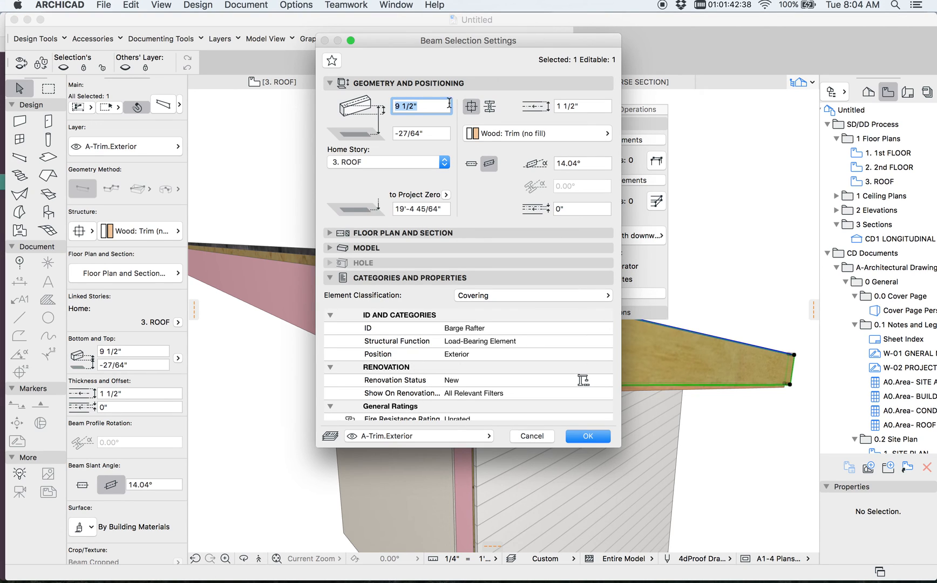
text(3 1/2")
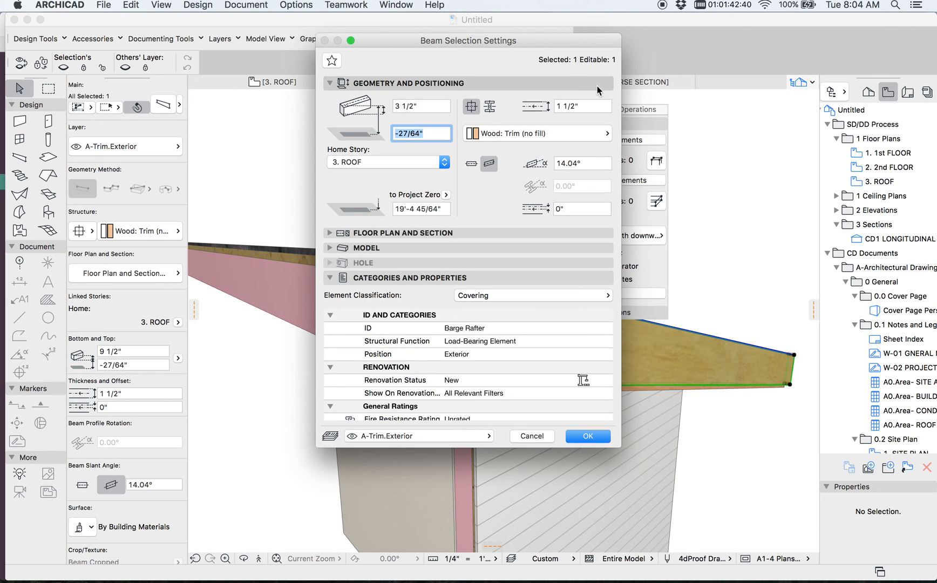
click(581, 106)
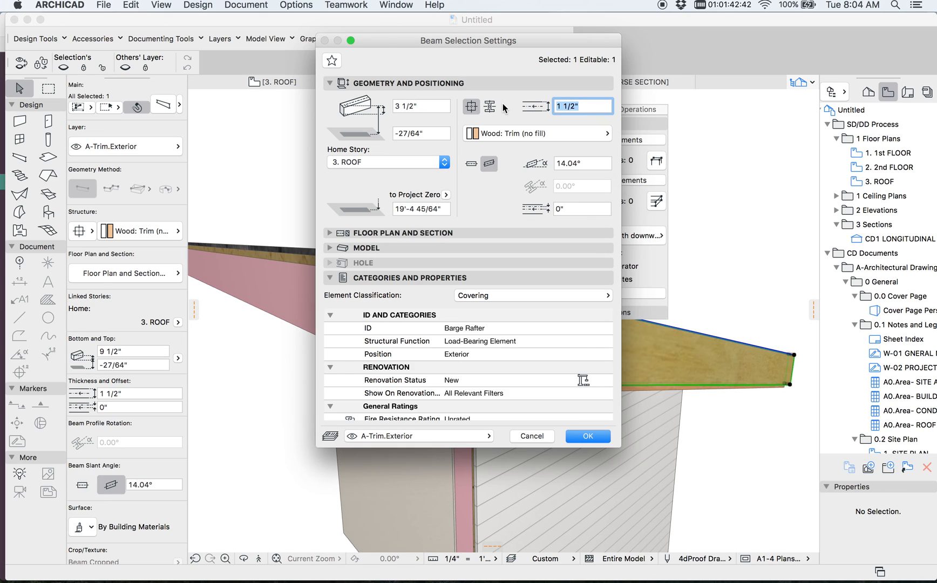
click(586, 435)
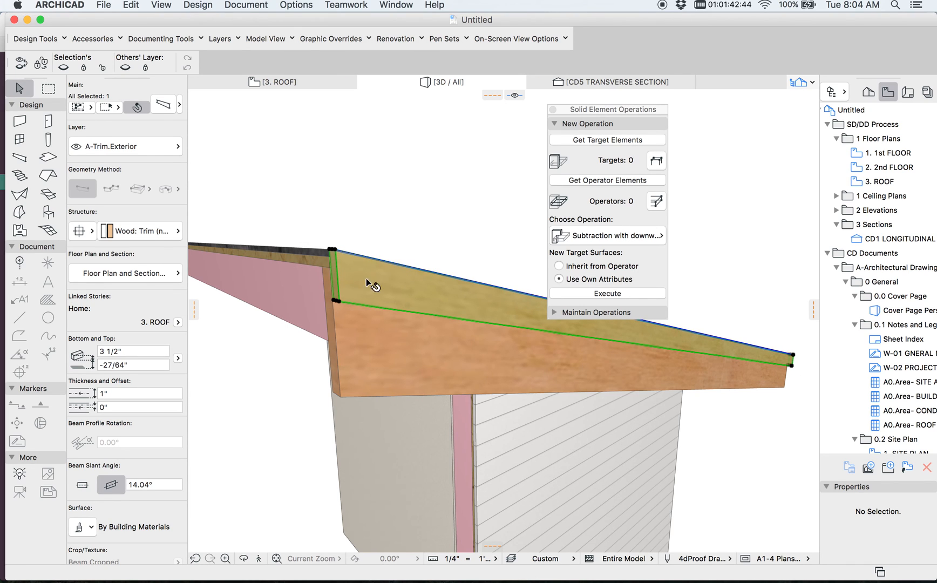